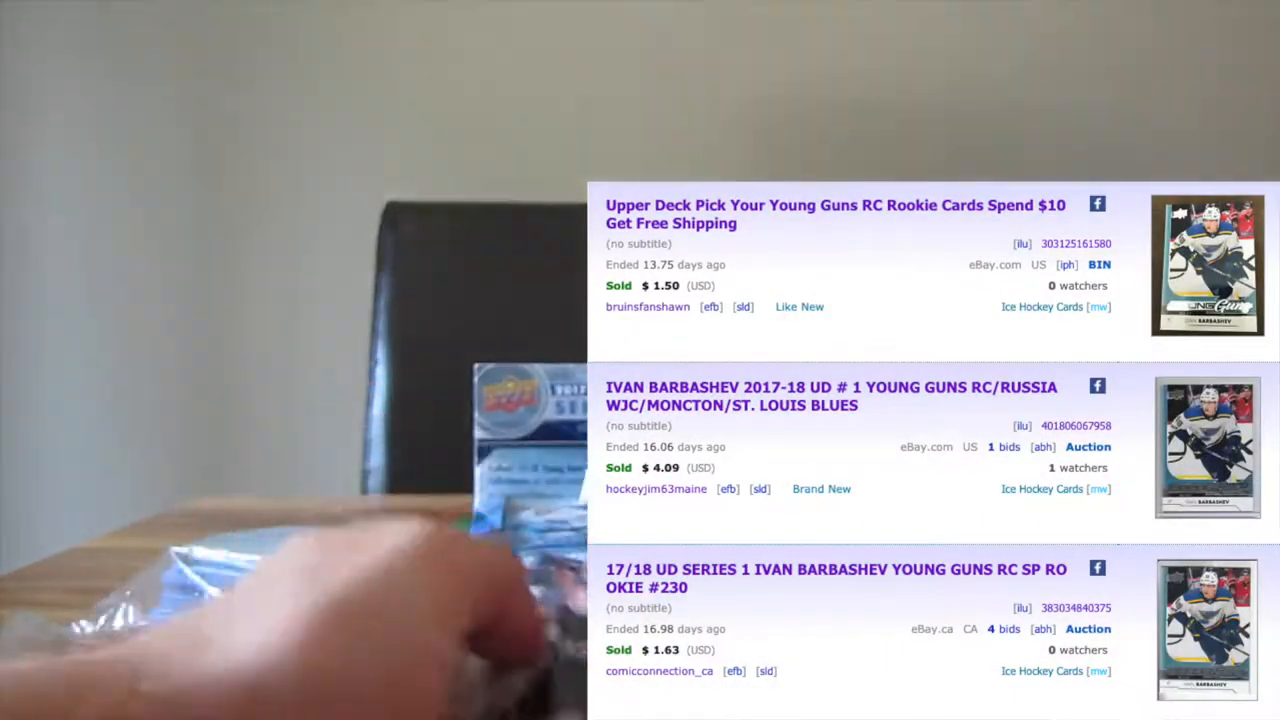
pyautogui.scroll(3)
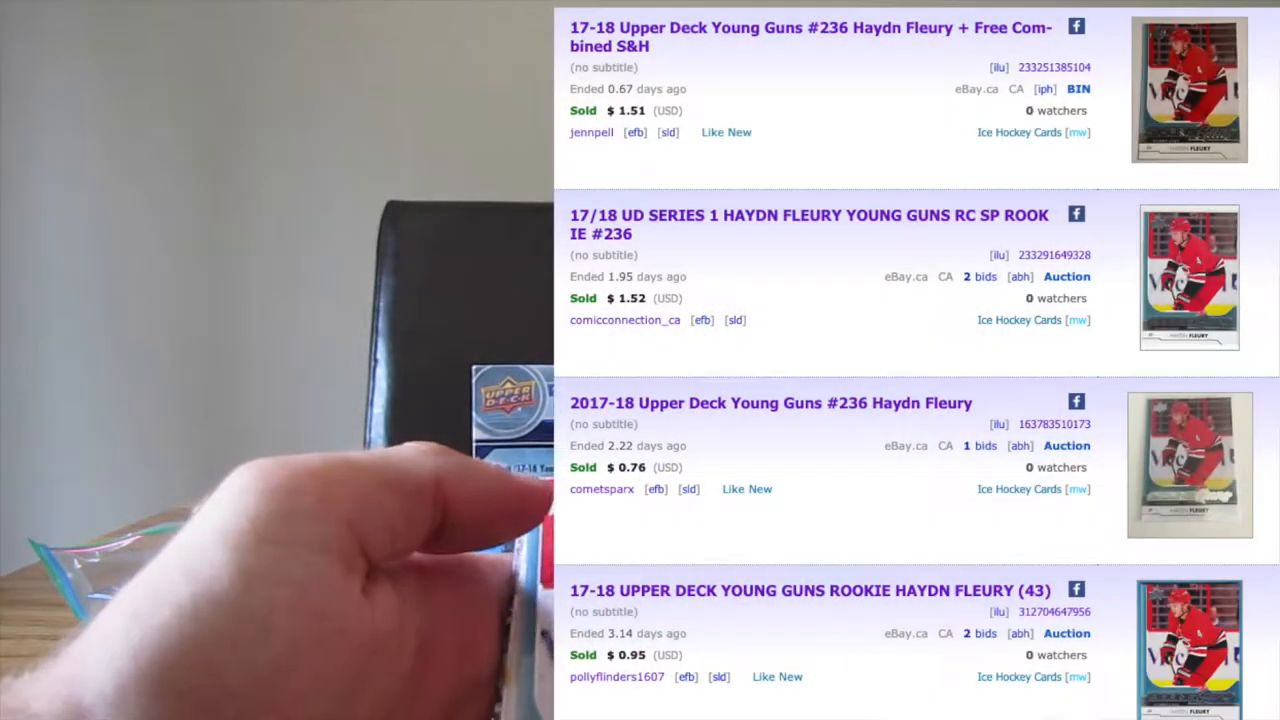